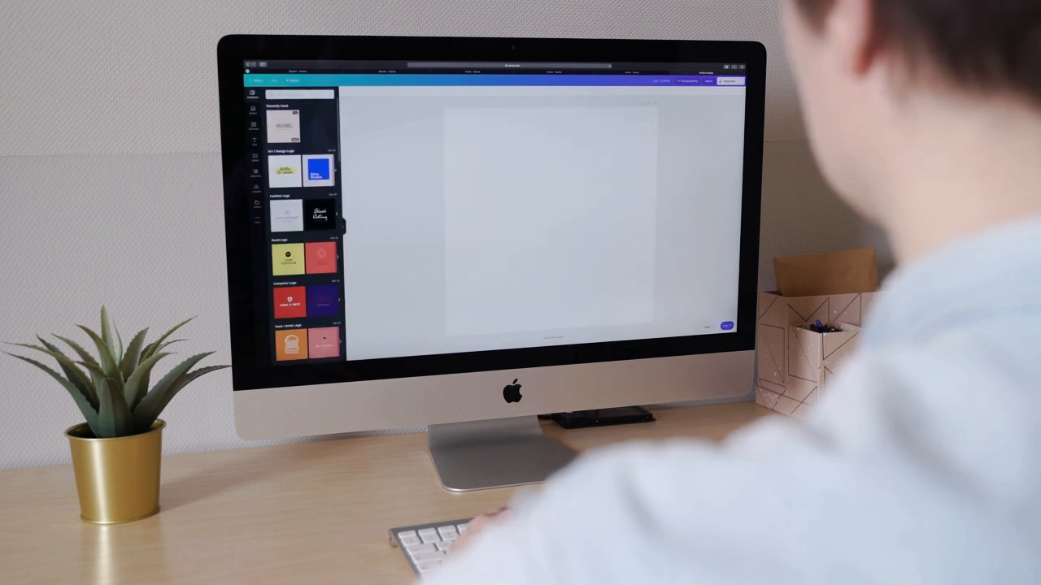
- Place a logo template on the canvas and change its headline to HEYBOO
left_click(285, 127)
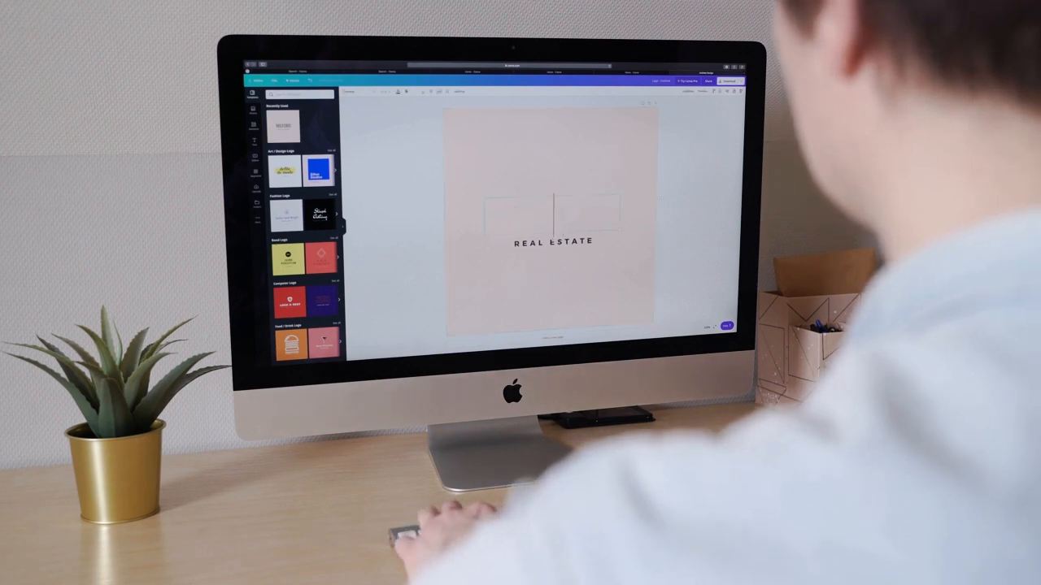
type("HEYB")
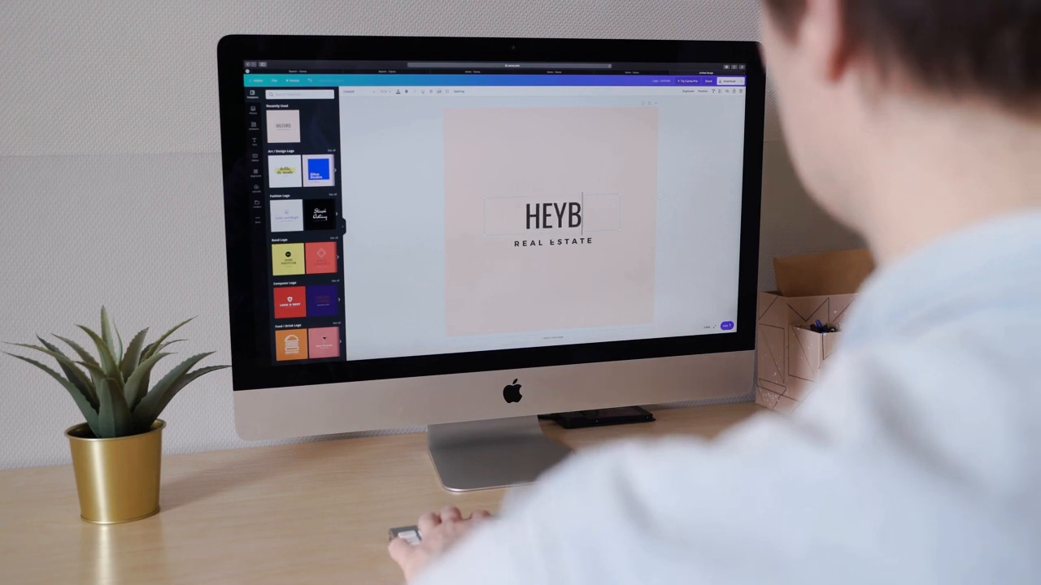
type("OO")
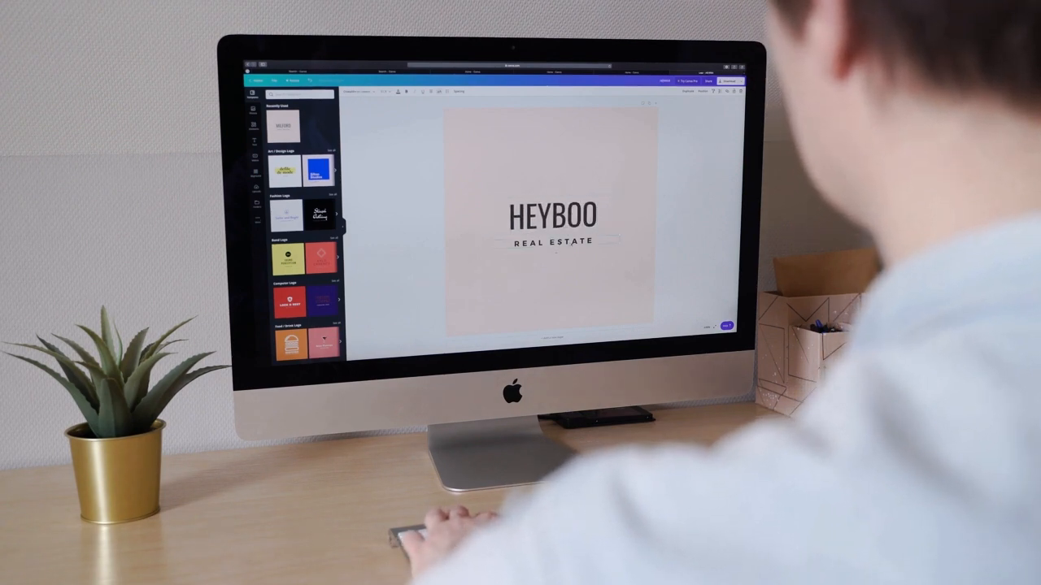
- Change the tagline to RING SLINGS and make the logo background teal
left_click(552, 241)
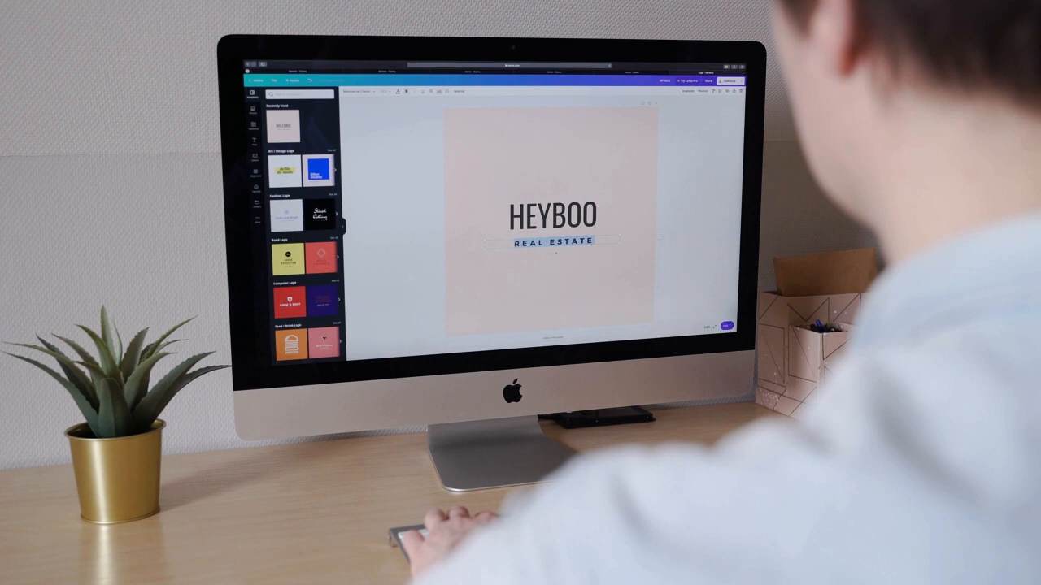
type("RING")
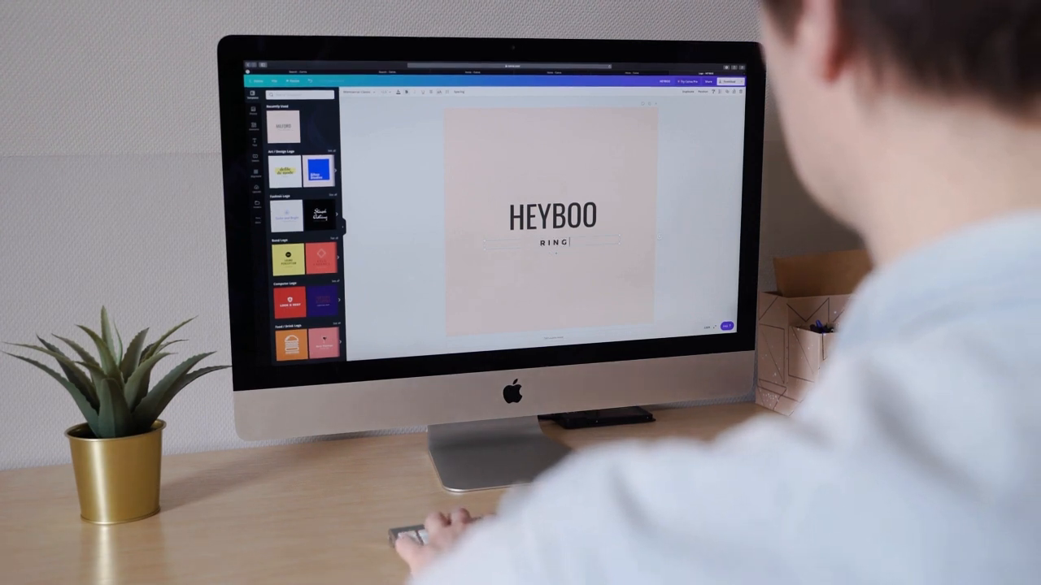
type("SLINGS")
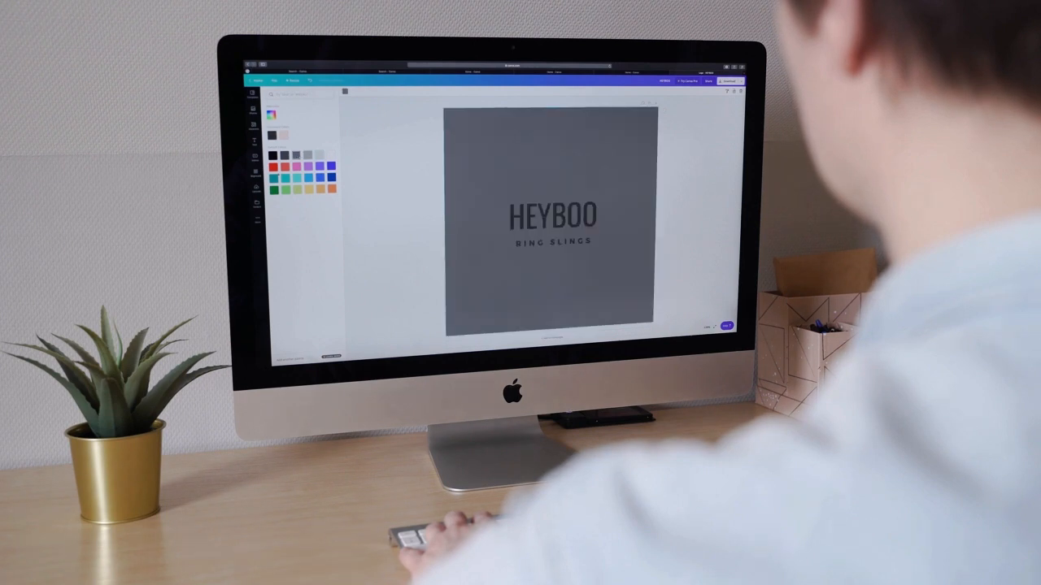
left_click(282, 175)
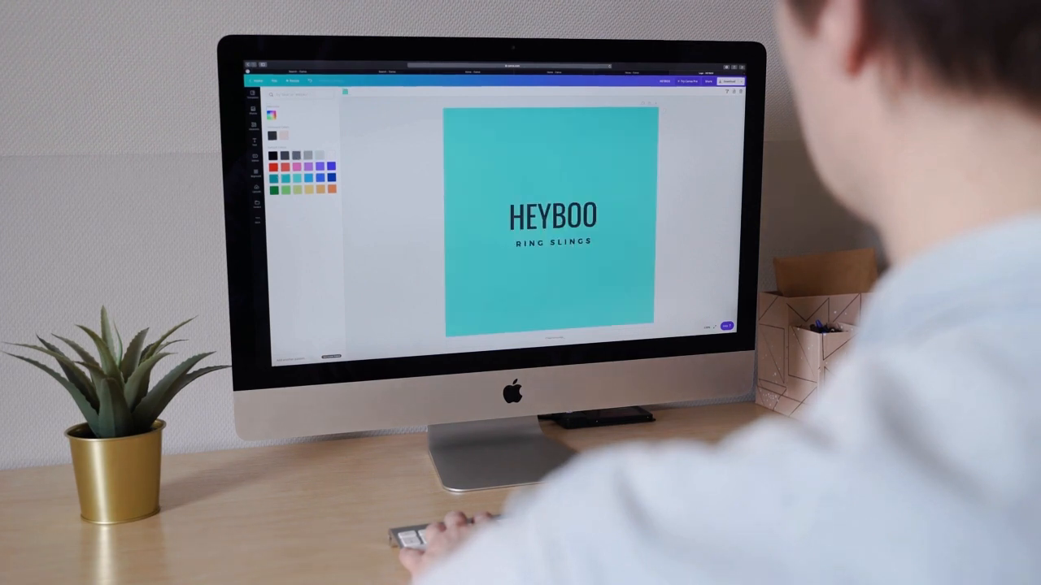